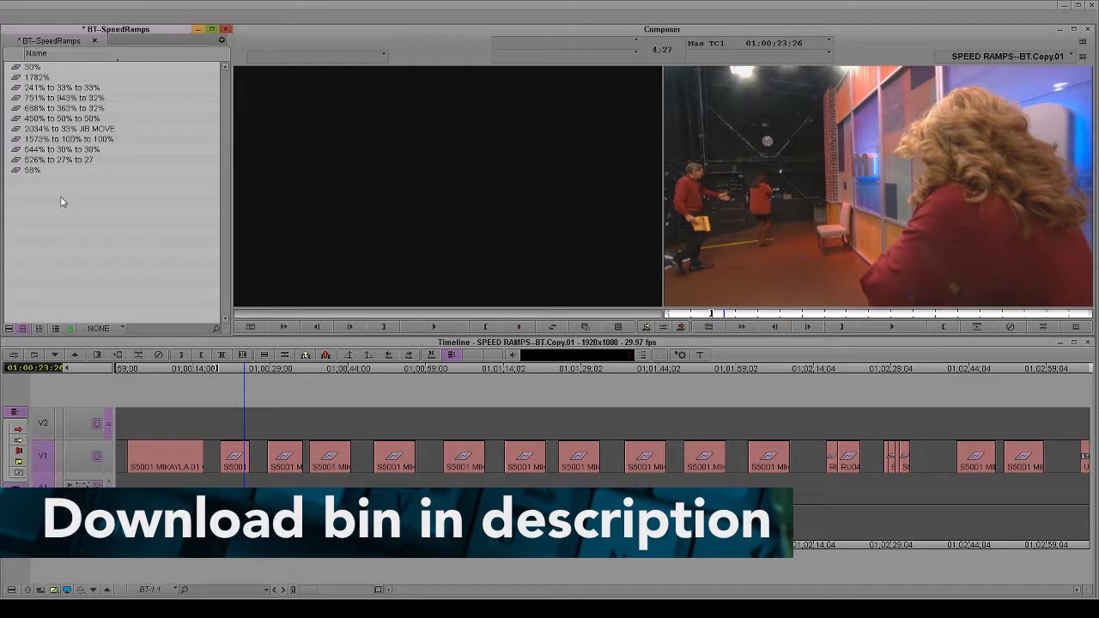
- Play the speed ramp sequence and open the playhead clip's Timewarp speed graph
click(33, 169)
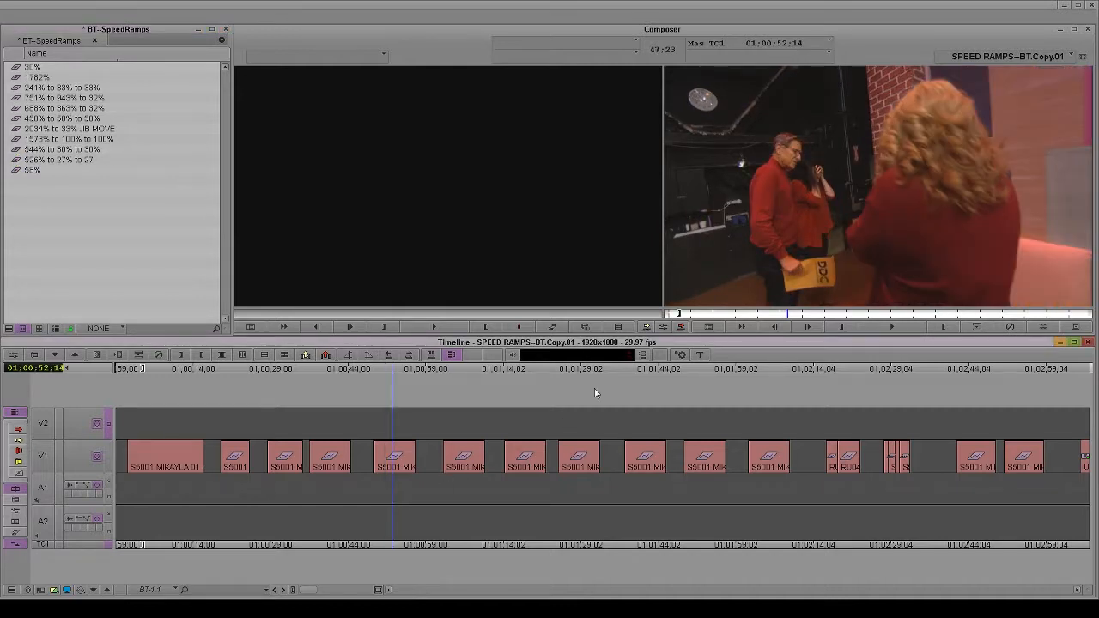
click(394, 457)
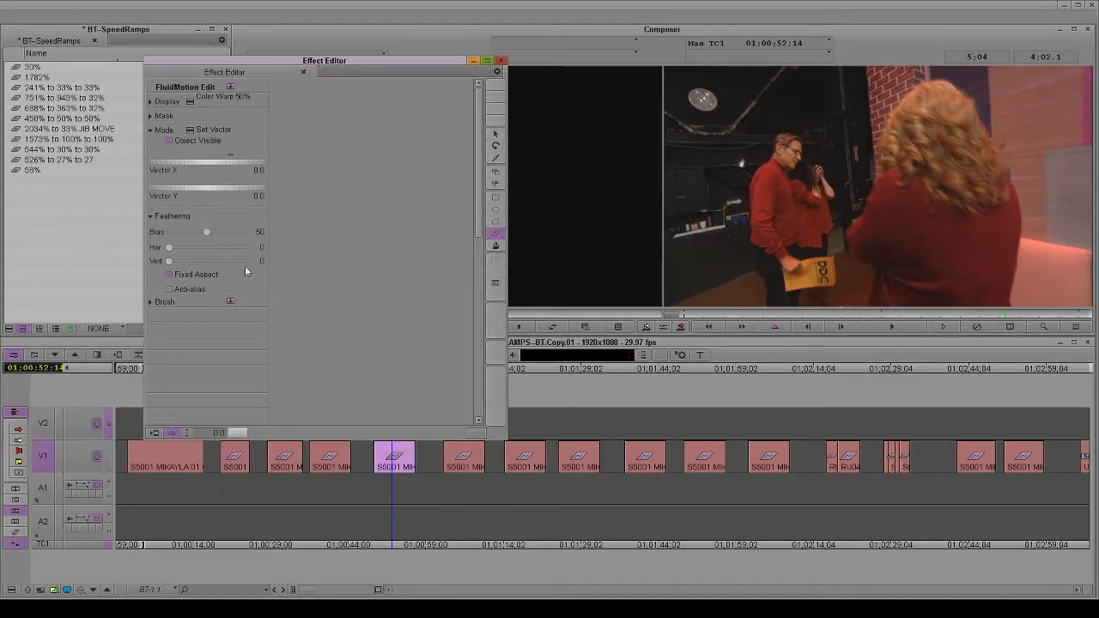
mouse_move(176, 217)
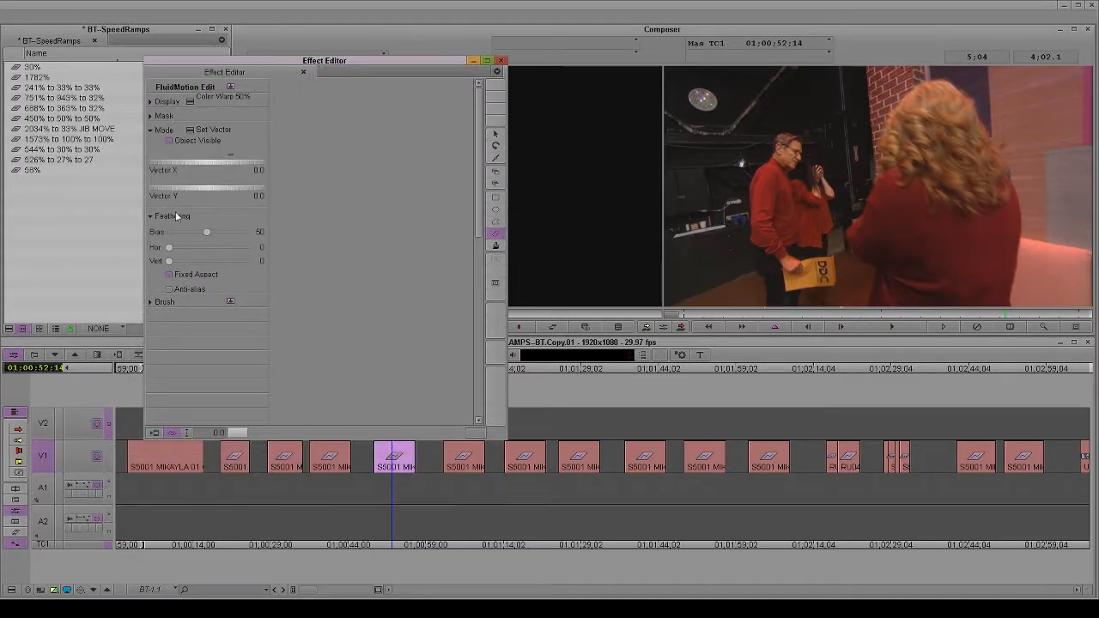
click(182, 16)
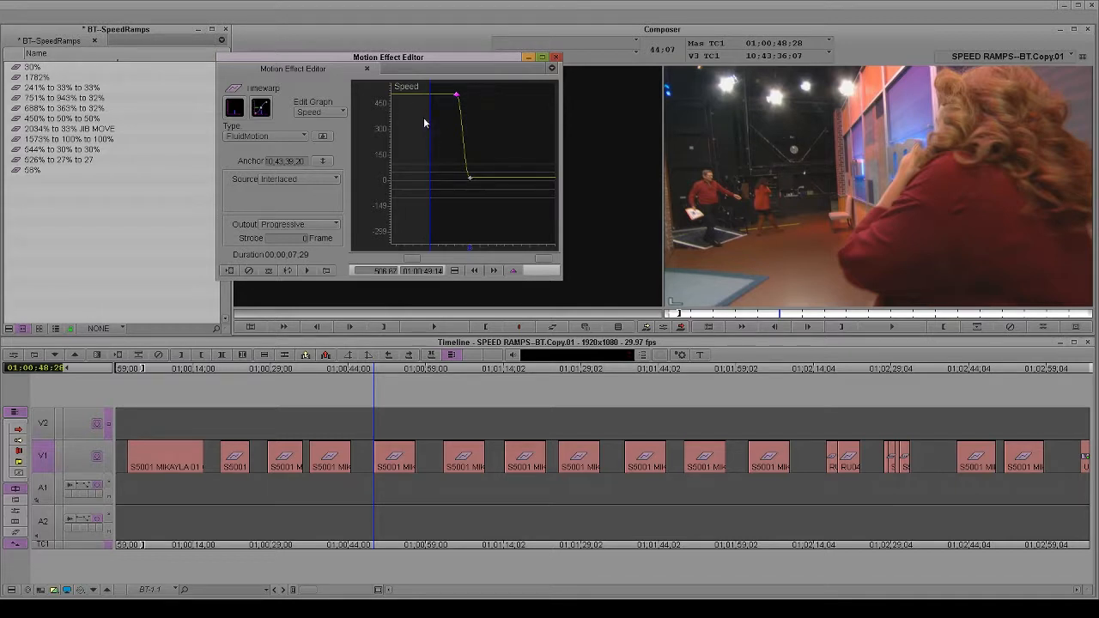
mouse_move(431, 103)
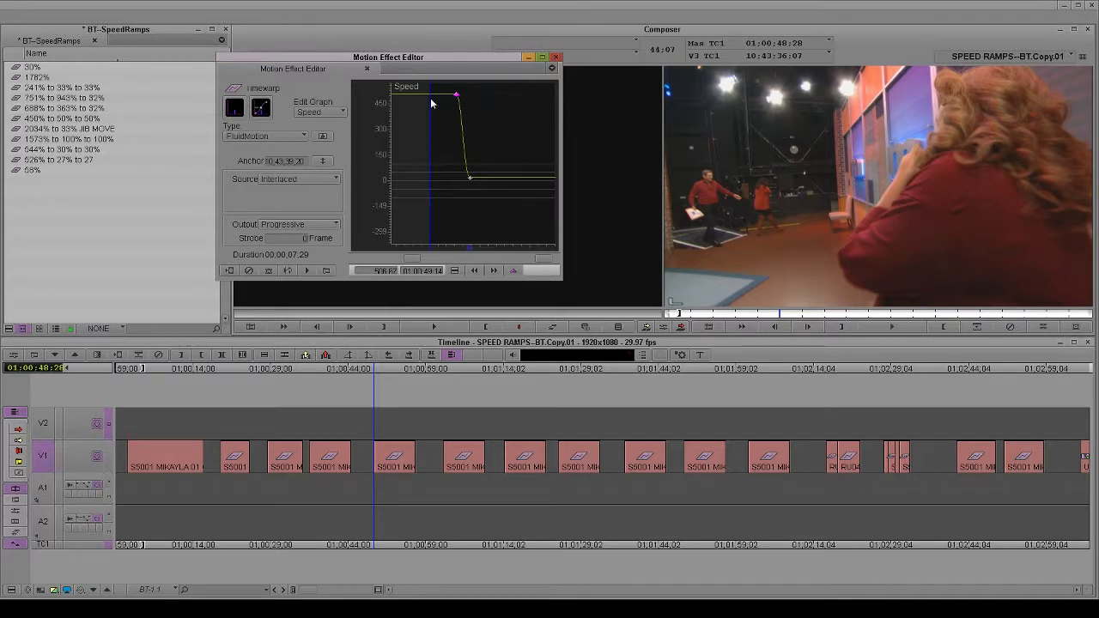
mouse_move(384, 289)
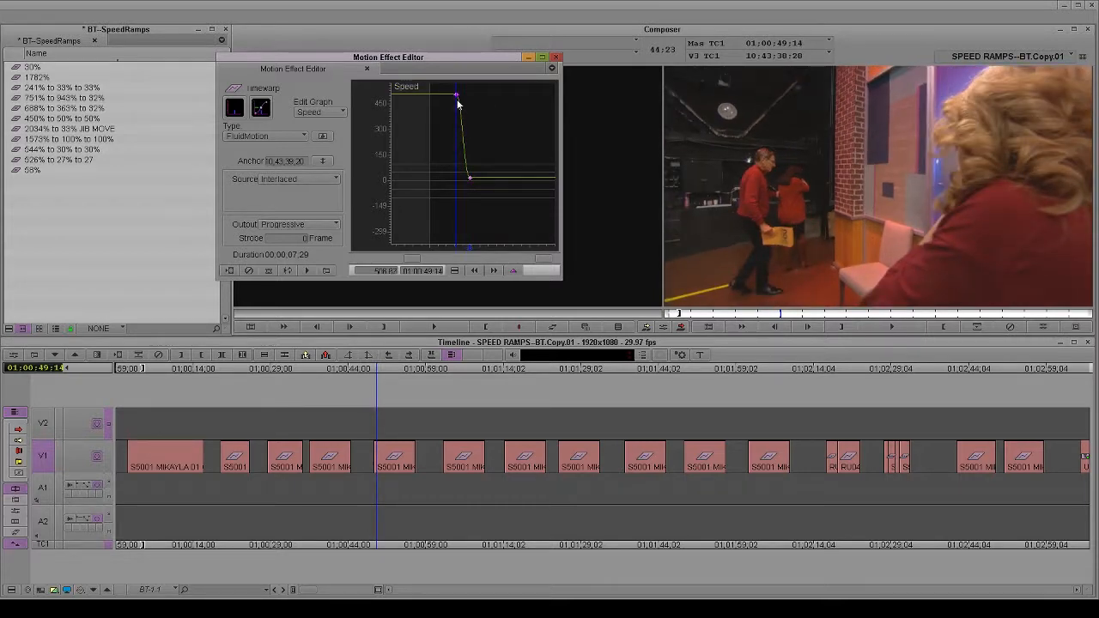
- Drag the peak speed keyframe down to about 390%, then far above 1400%
drag(458, 95, 458, 118)
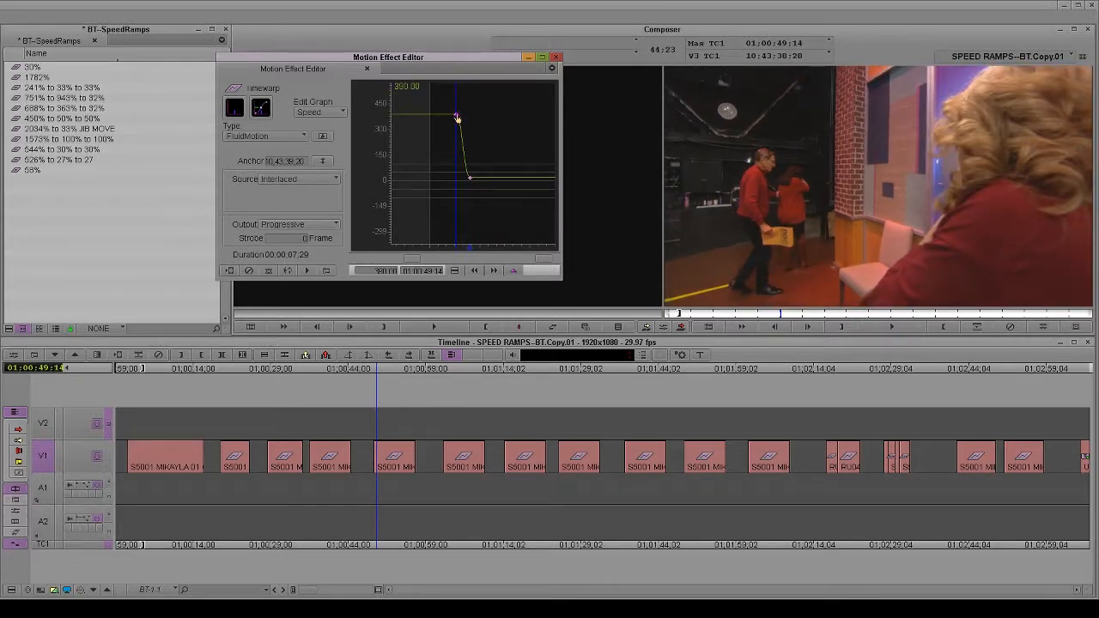
drag(458, 119, 458, 88)
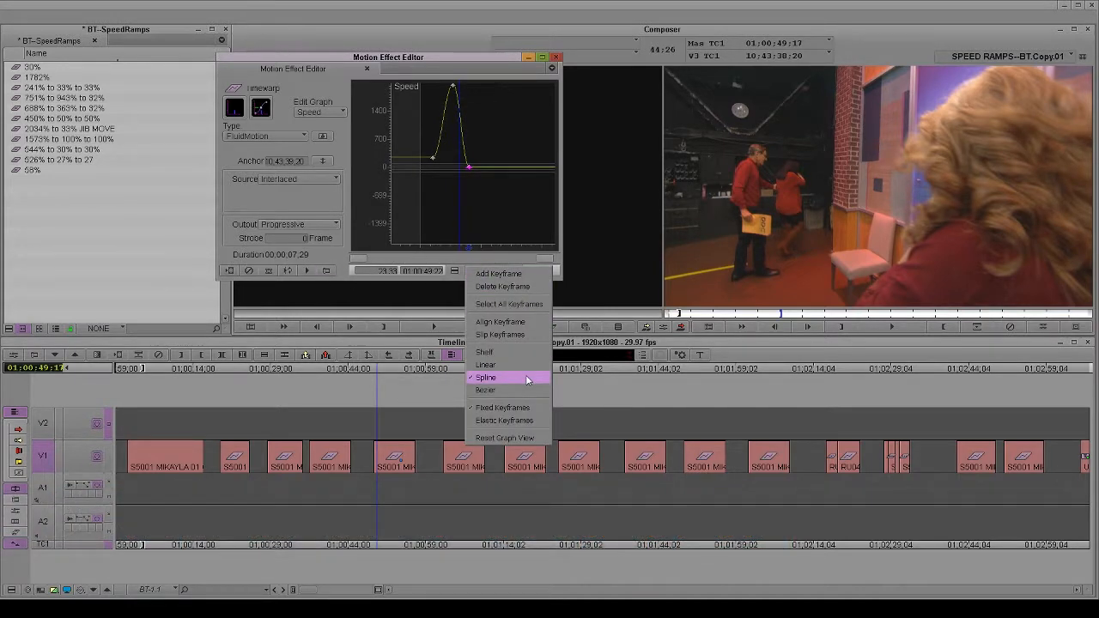
mouse_move(507, 364)
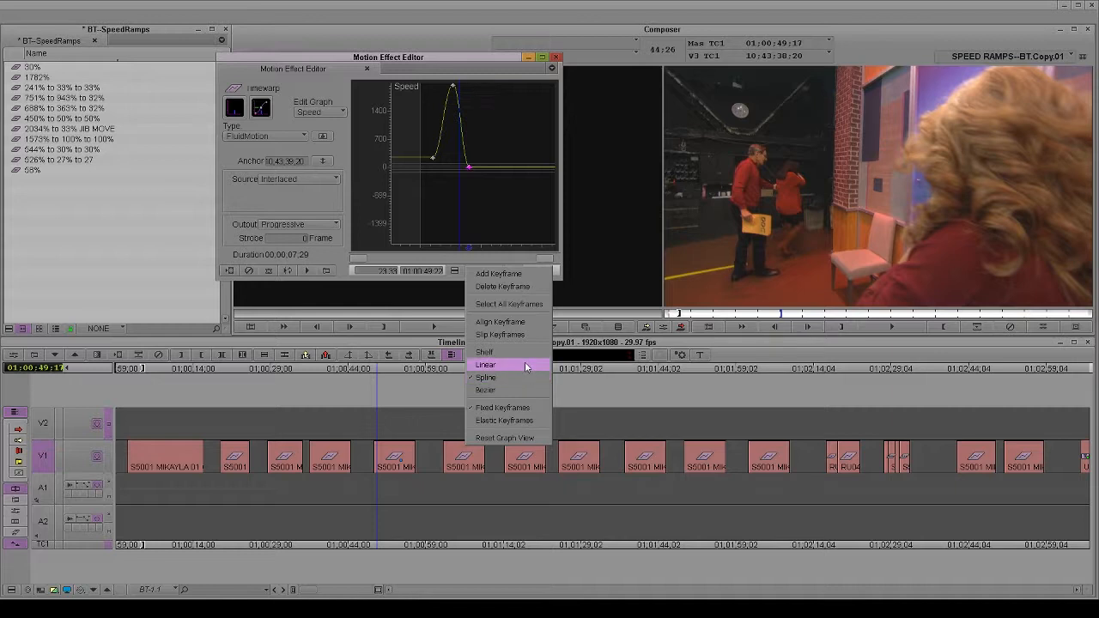
mouse_move(516, 390)
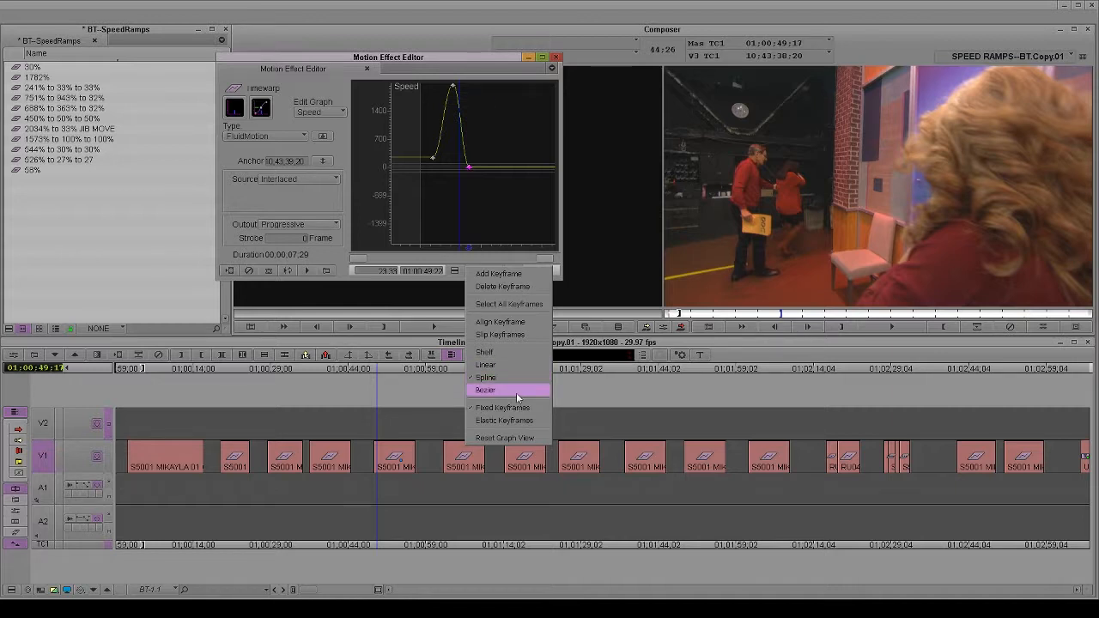
- Switch the ramp's speed keyframes to Linear interpolation for a sharp drop from 450%
click(485, 389)
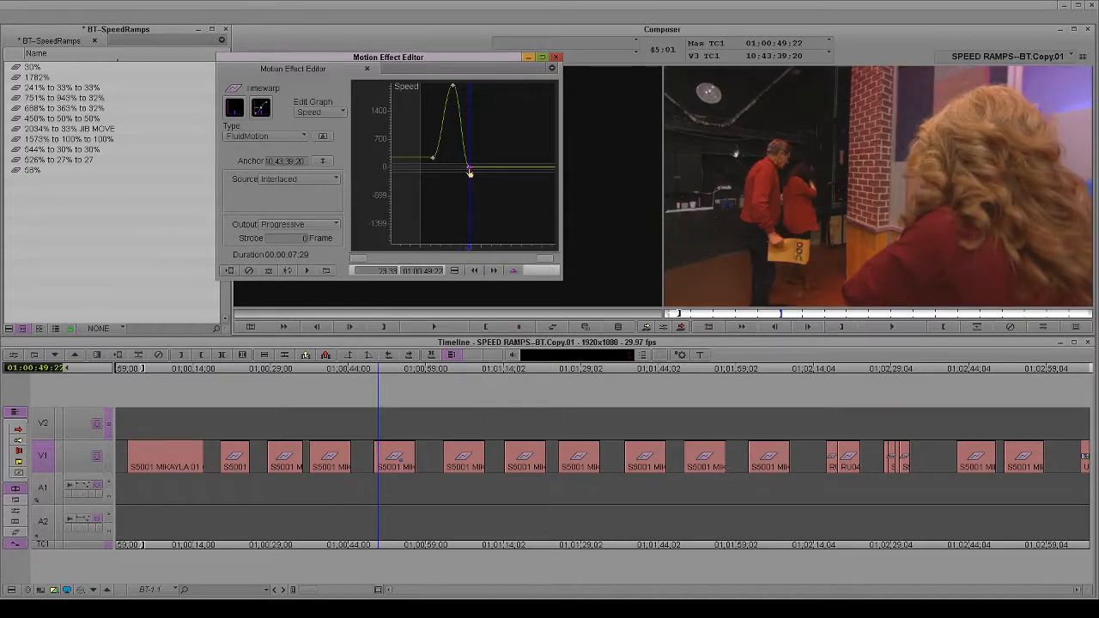
right_click(470, 169)
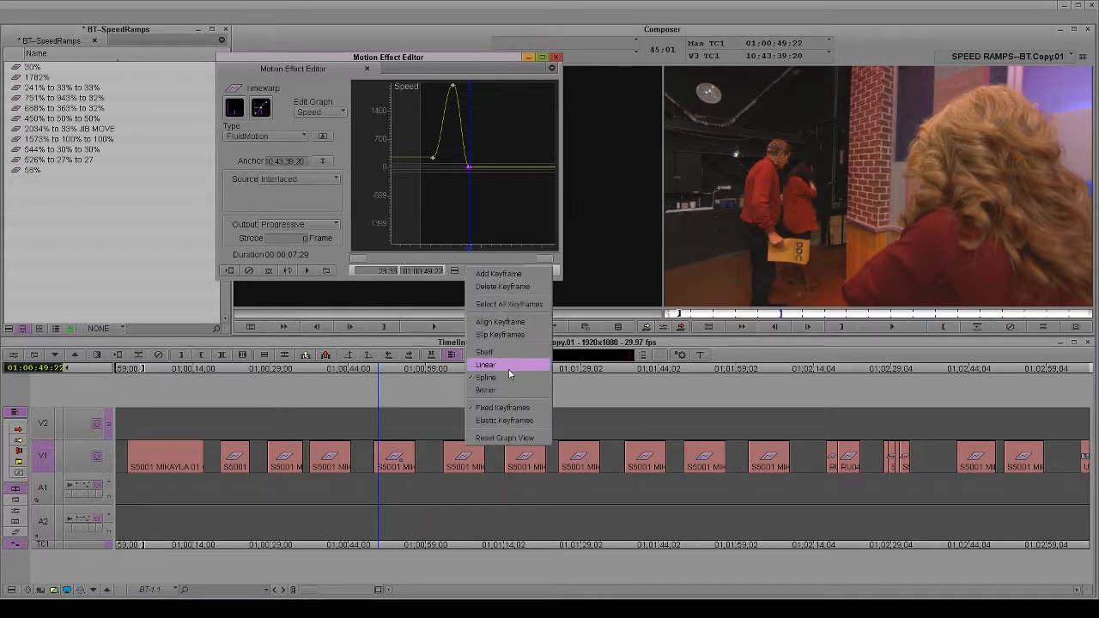
click(486, 378)
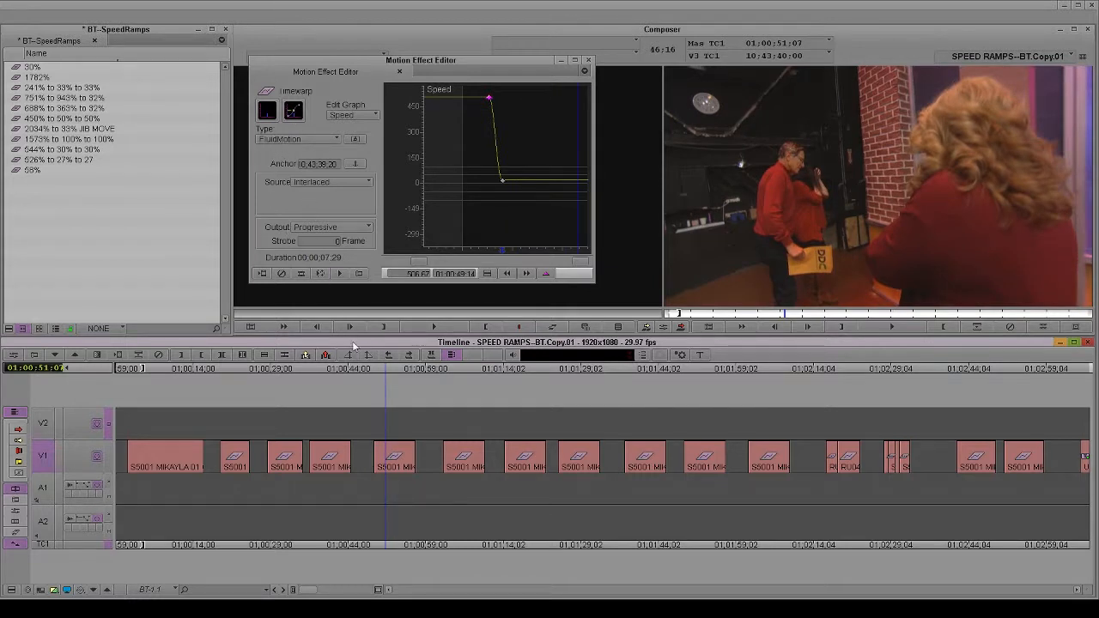
mouse_move(134, 268)
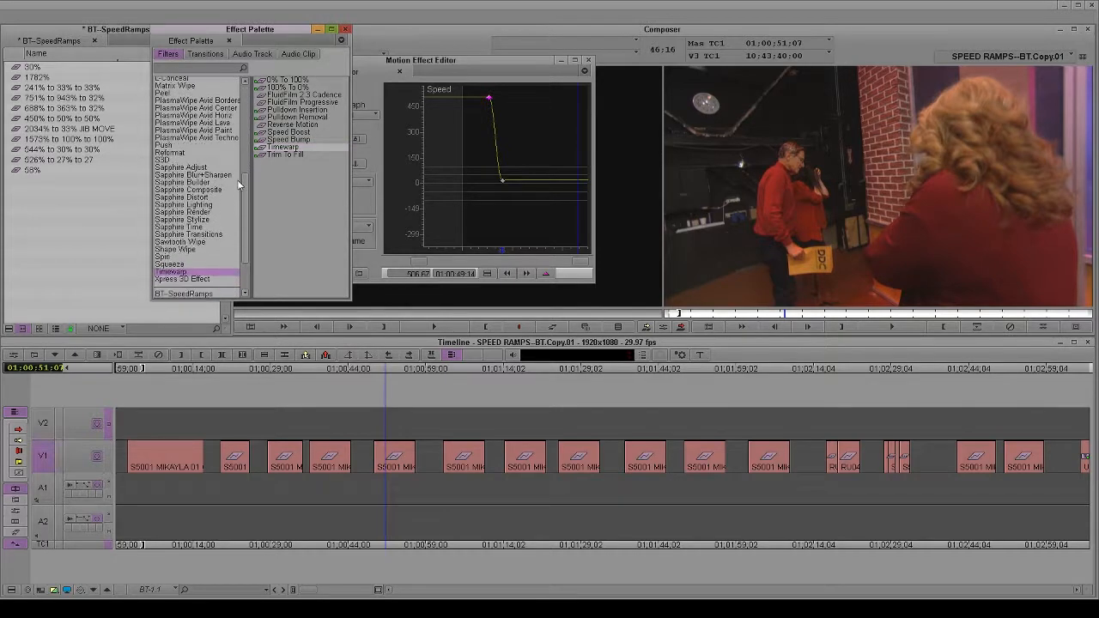
- Show the Timewarp category presets: Speed Bump, Speed Boost, Trim To Fill
scroll(down, 3)
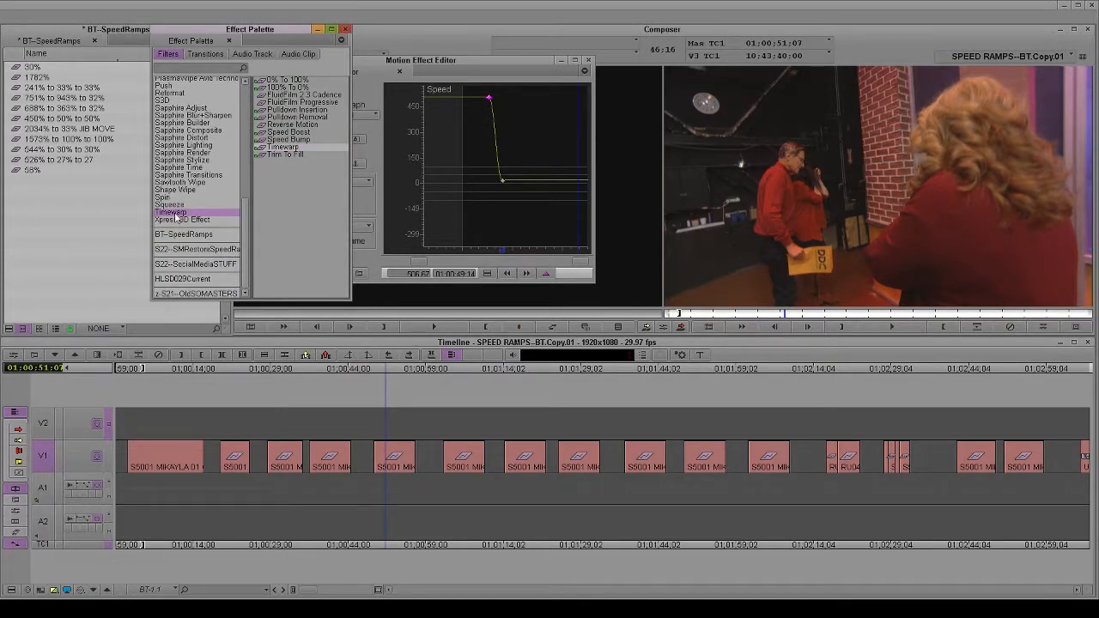
click(282, 147)
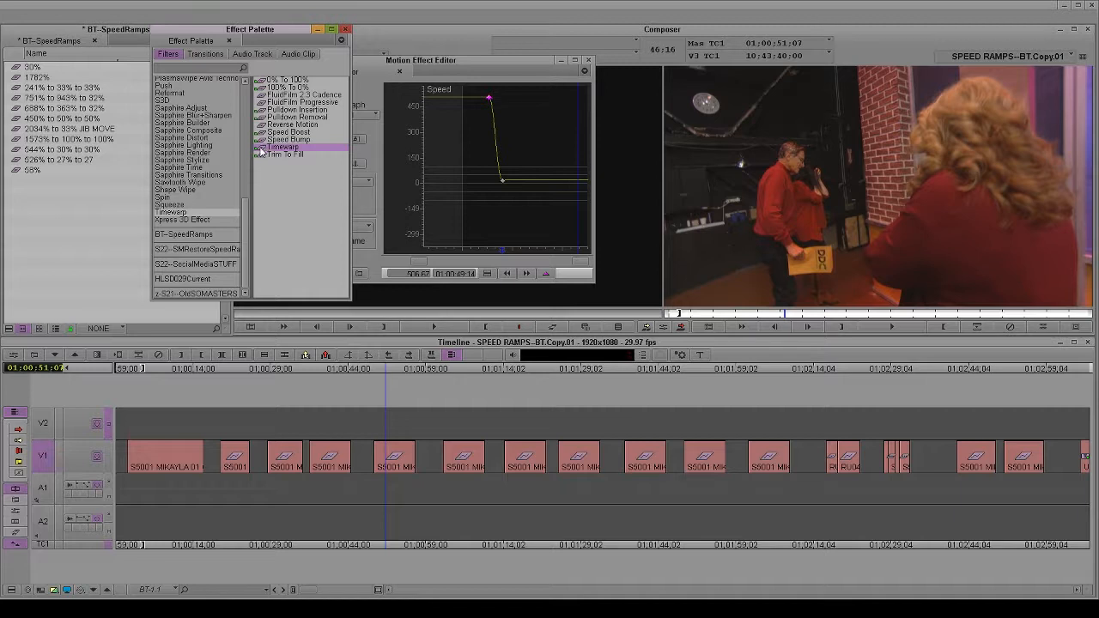
mouse_move(173, 494)
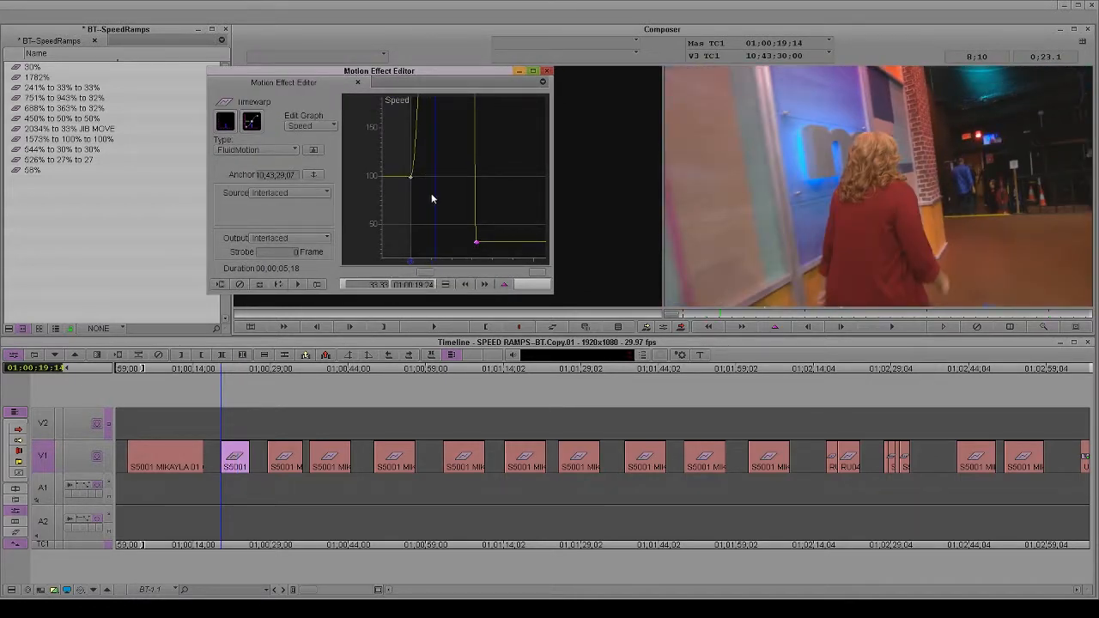
click(295, 149)
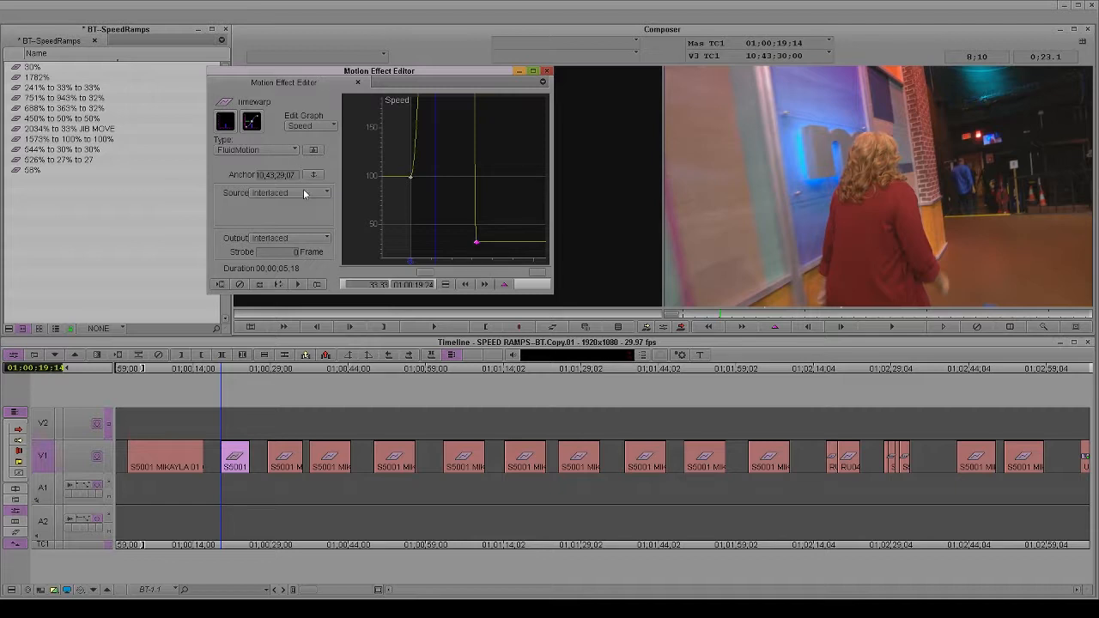
mouse_move(270, 162)
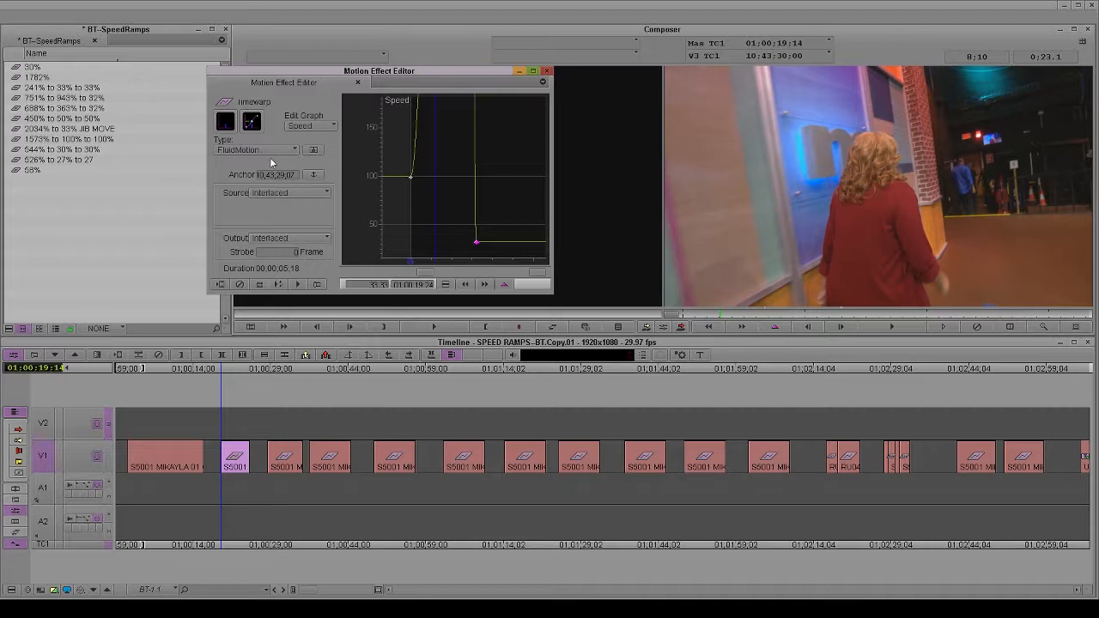
mouse_move(316, 199)
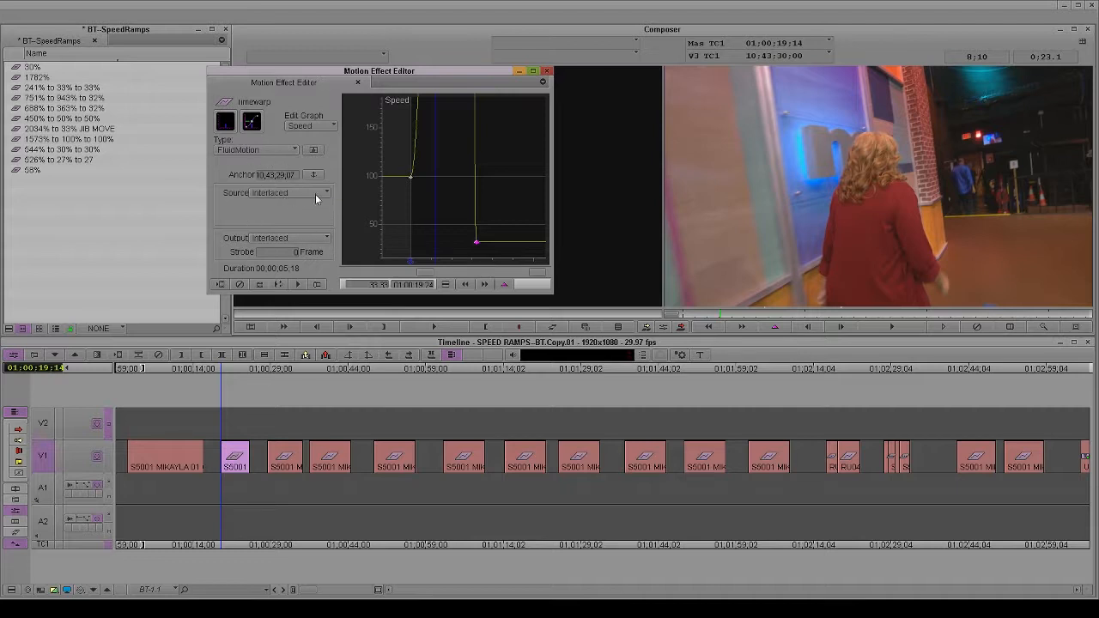
mouse_move(307, 238)
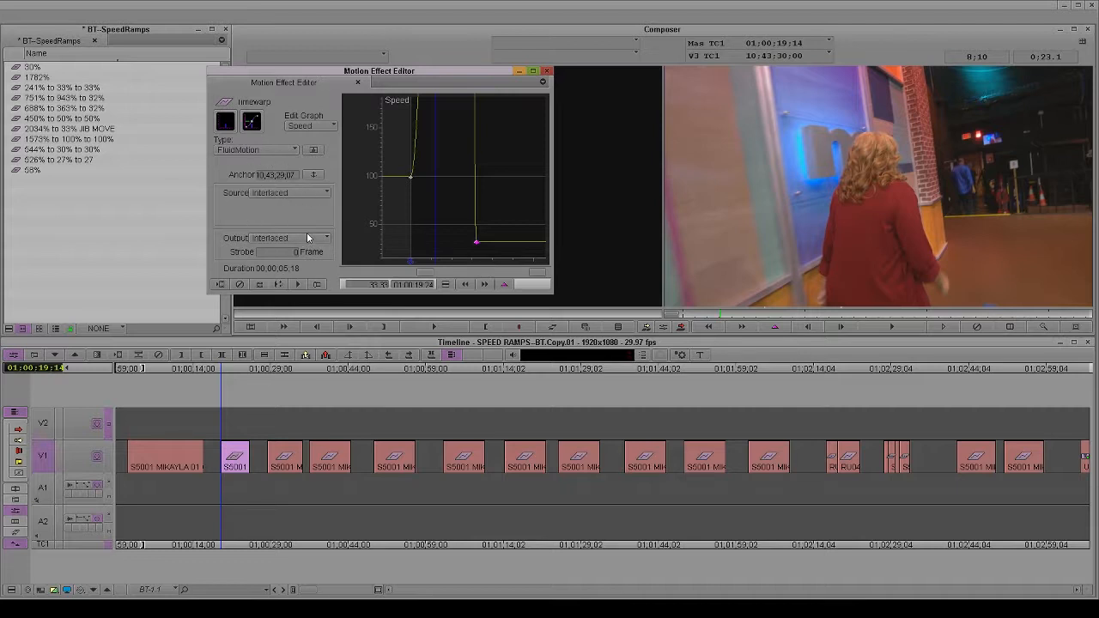
mouse_move(309, 238)
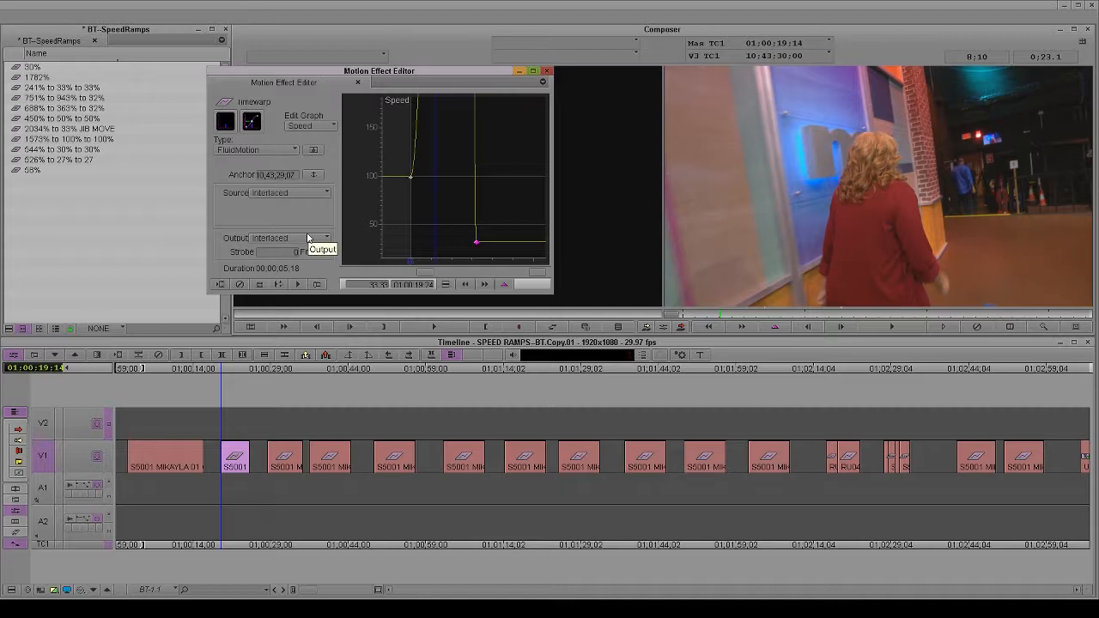
click(324, 193)
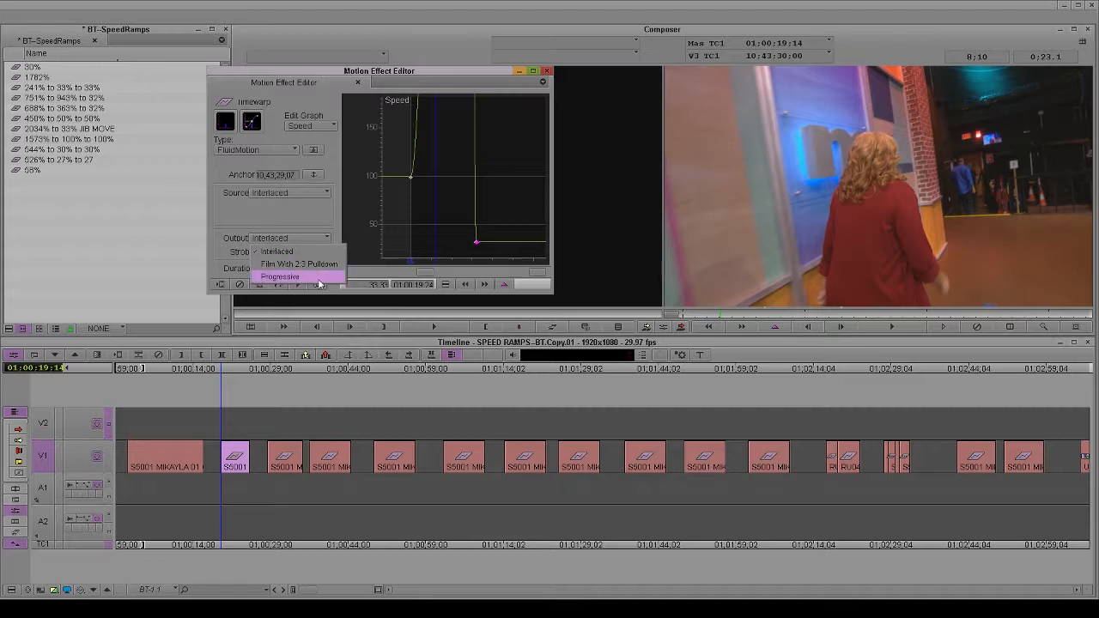
mouse_move(314, 251)
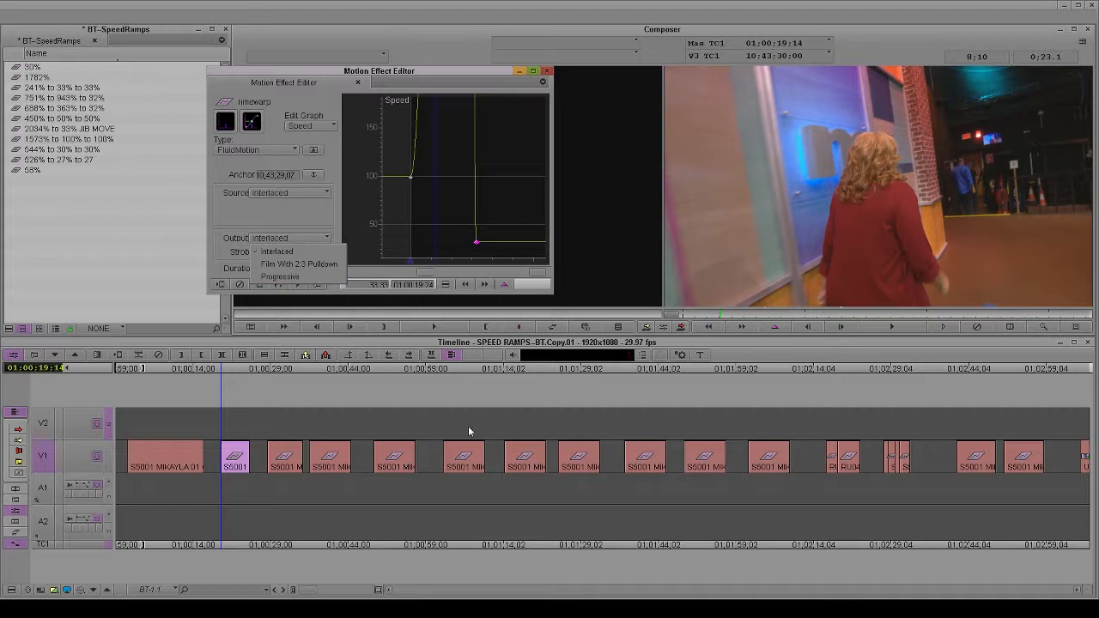
mouse_move(296, 276)
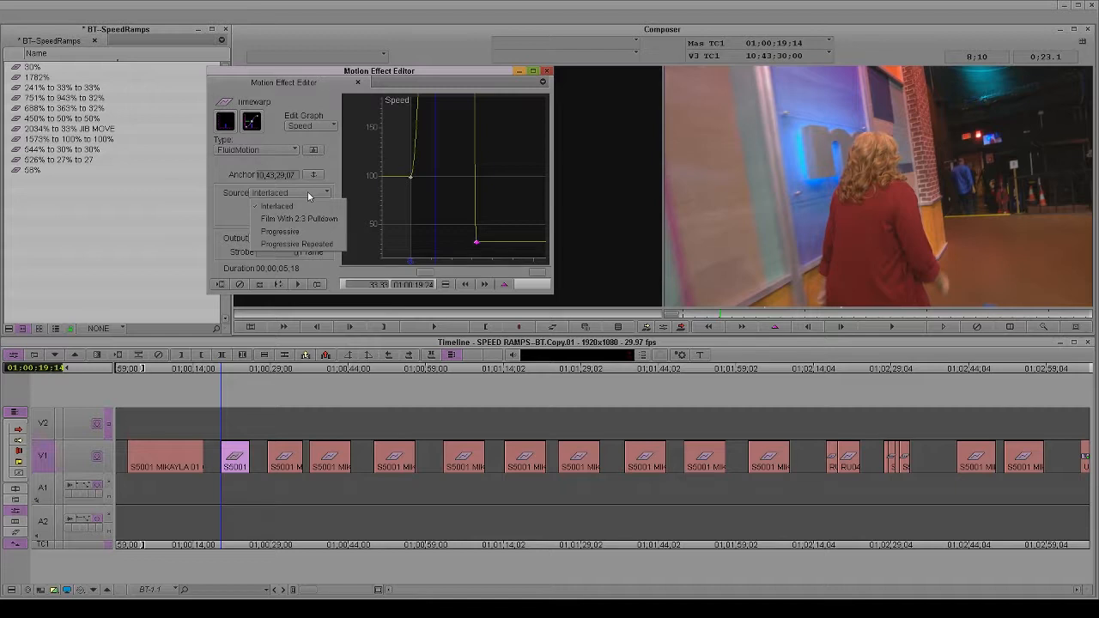
click(276, 206)
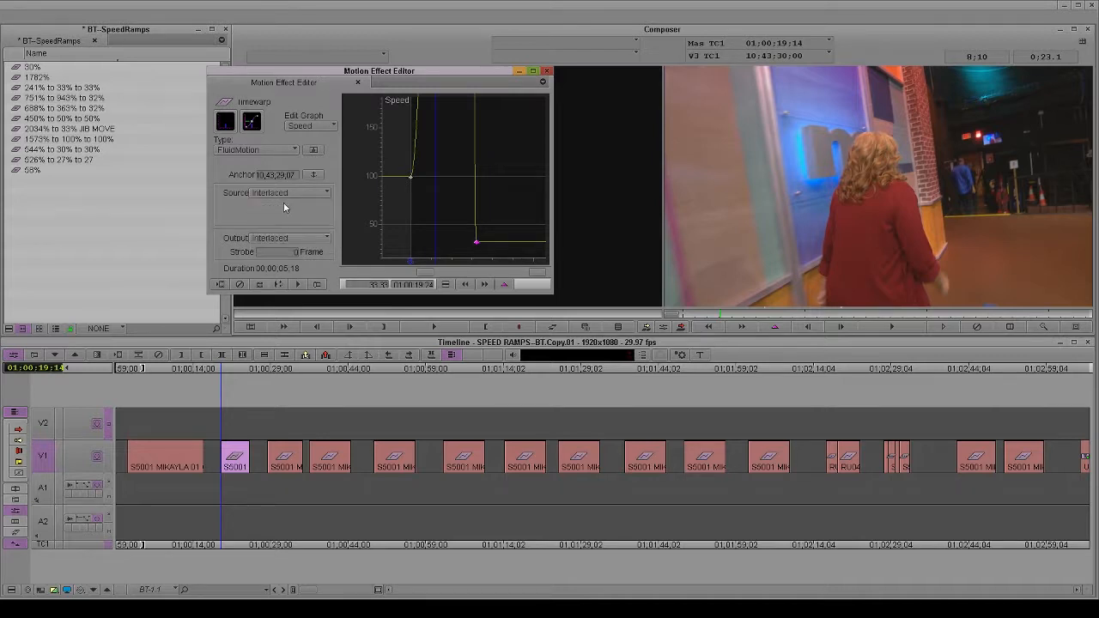
mouse_move(317, 478)
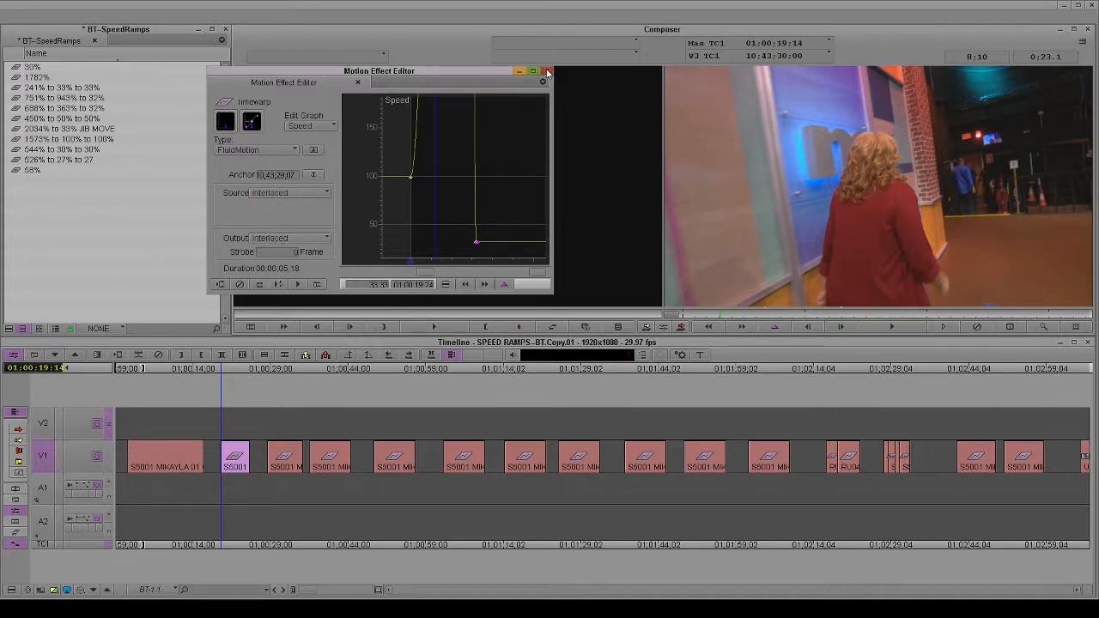
- Close the Timewarp Motion Effect Editor and select the next clip in the Timeline
click(547, 71)
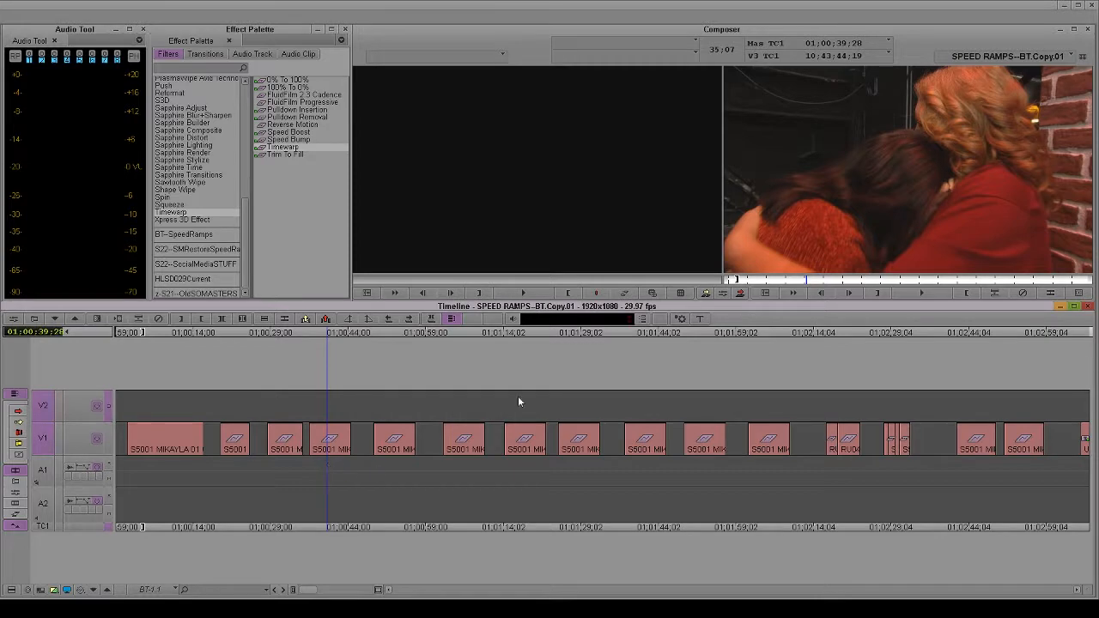
click(880, 438)
text(900)
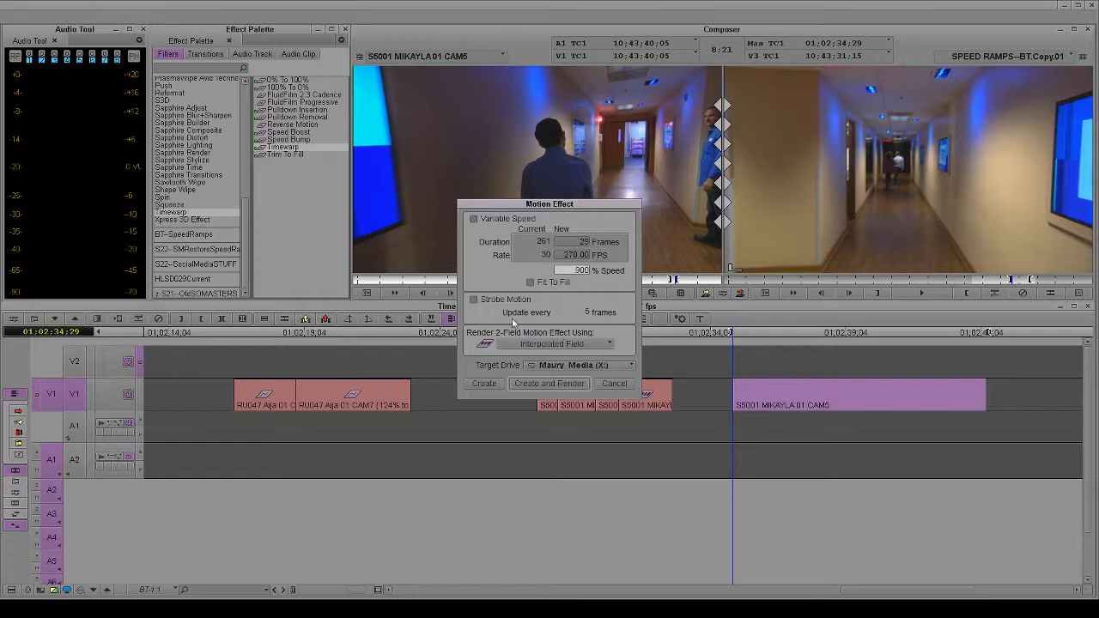
- Create and render a 900% speed effect on S5001 MIKAYLA 01 CAM5 with Interpolated Field
click(609, 344)
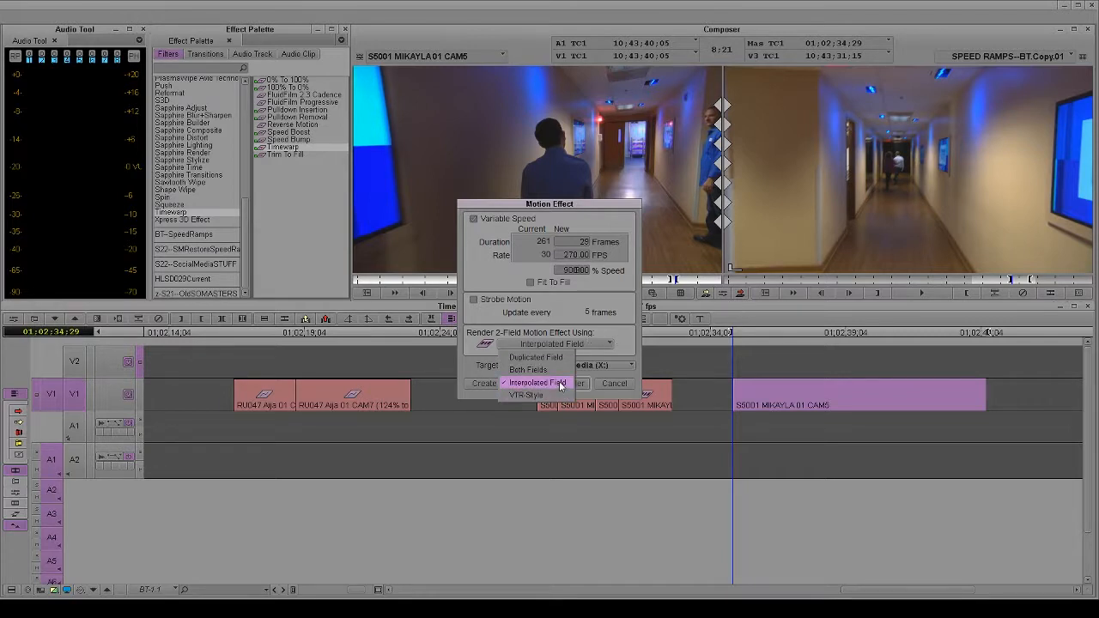
click(537, 382)
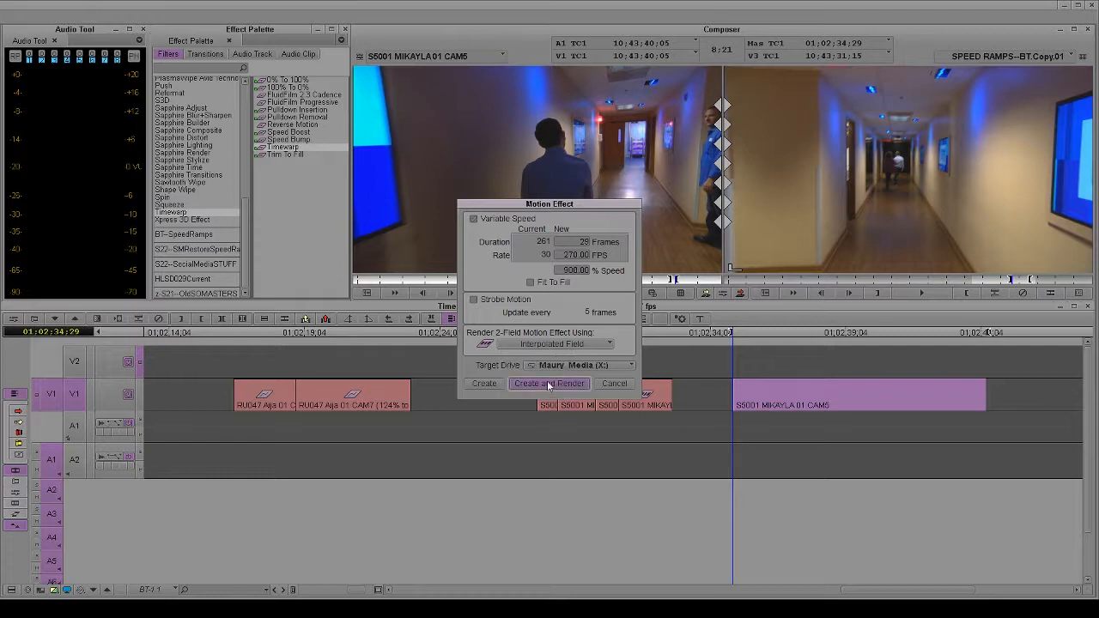
click(548, 383)
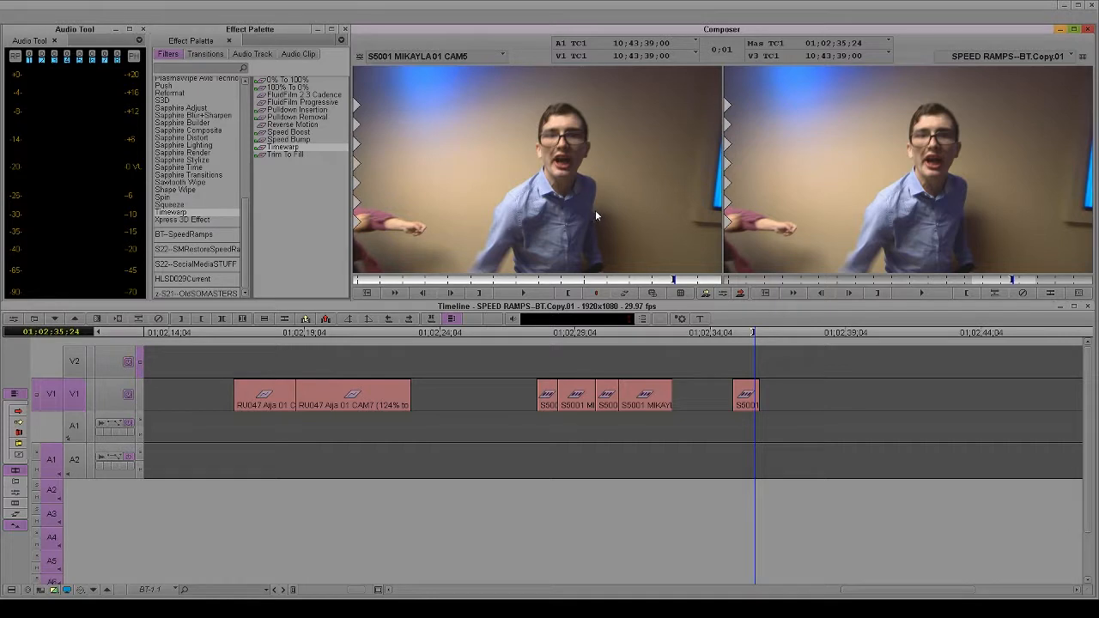
mouse_move(659, 264)
text(30)
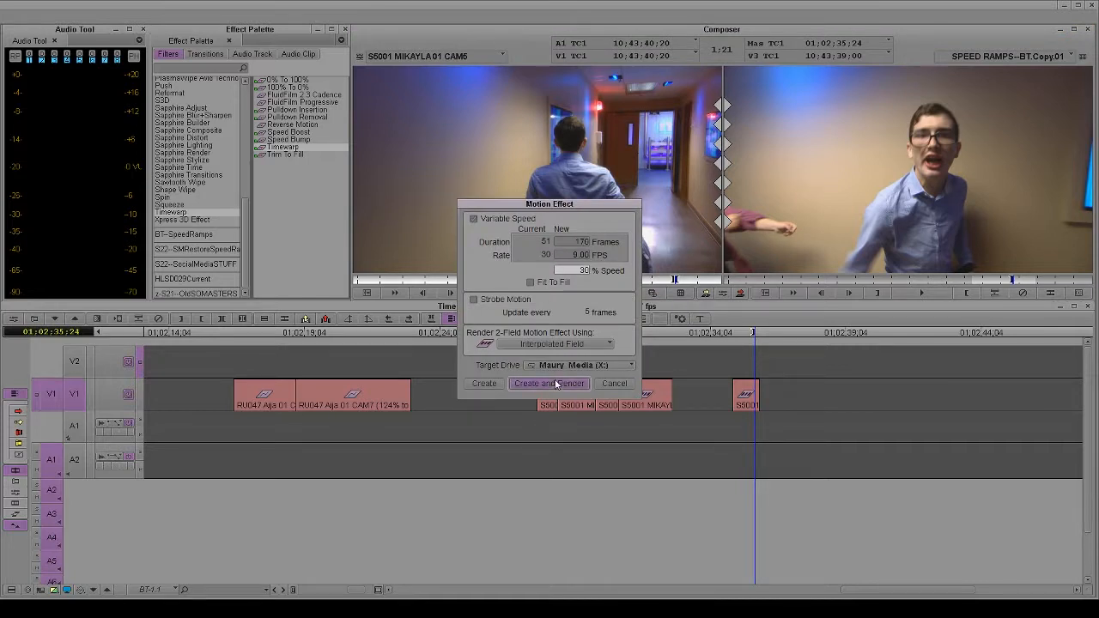
- Create and render the 30% (9 FPS) slow-motion effect
click(548, 383)
text(950)
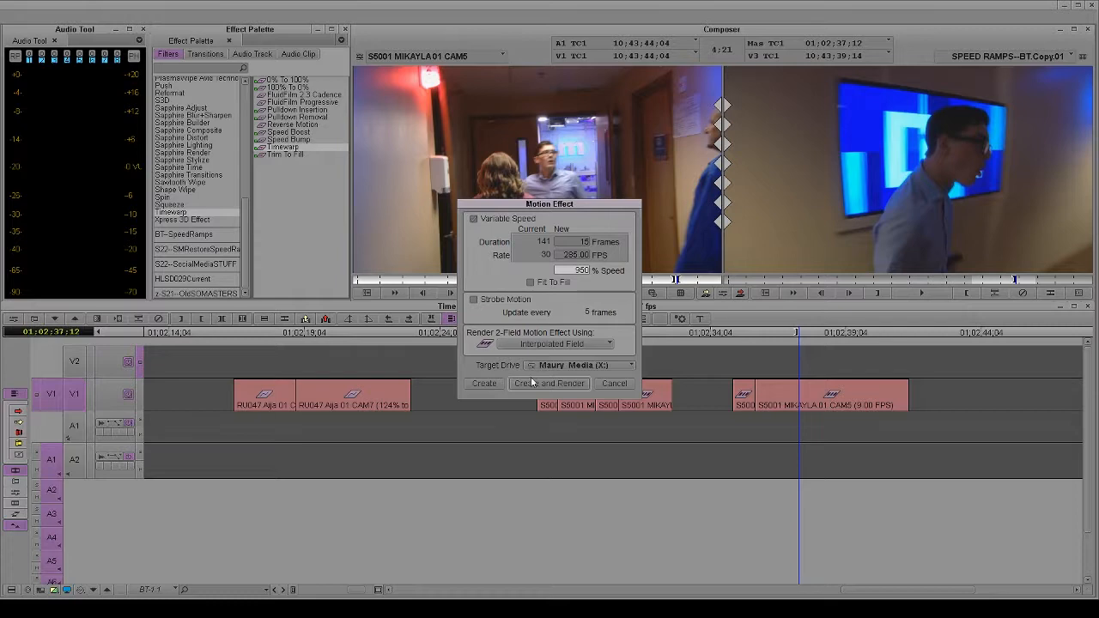
- Create and render the 950% (285 FPS) speed effect
click(548, 383)
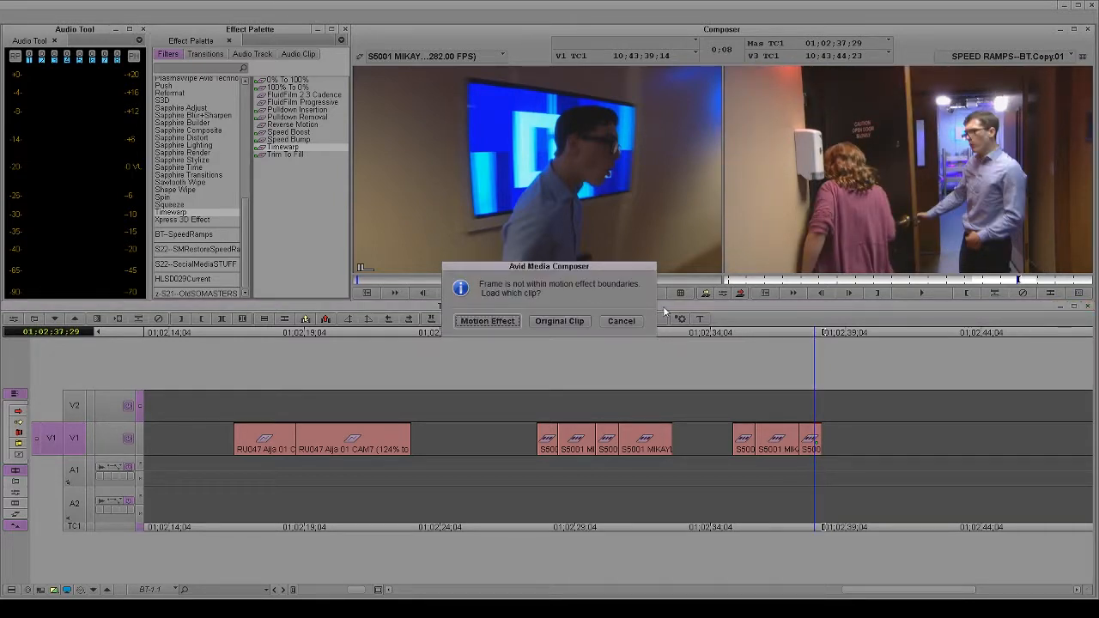
- Choose Original Clip in the 'Load which clip?' alert
click(486, 320)
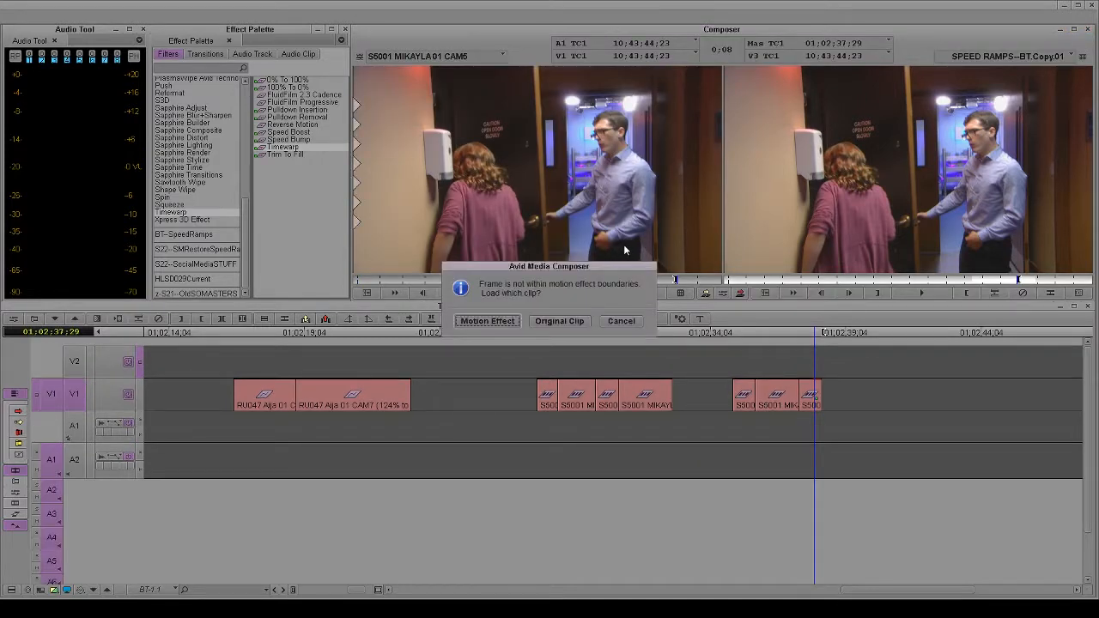
click(487, 320)
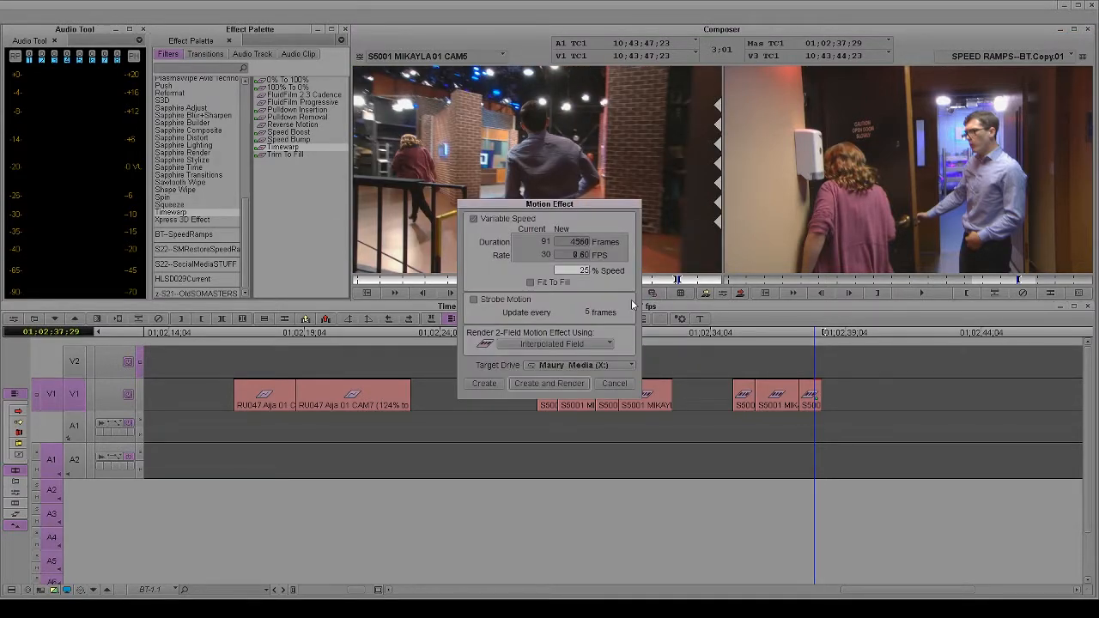
- Create and render the 25% slow-motion effect
click(548, 383)
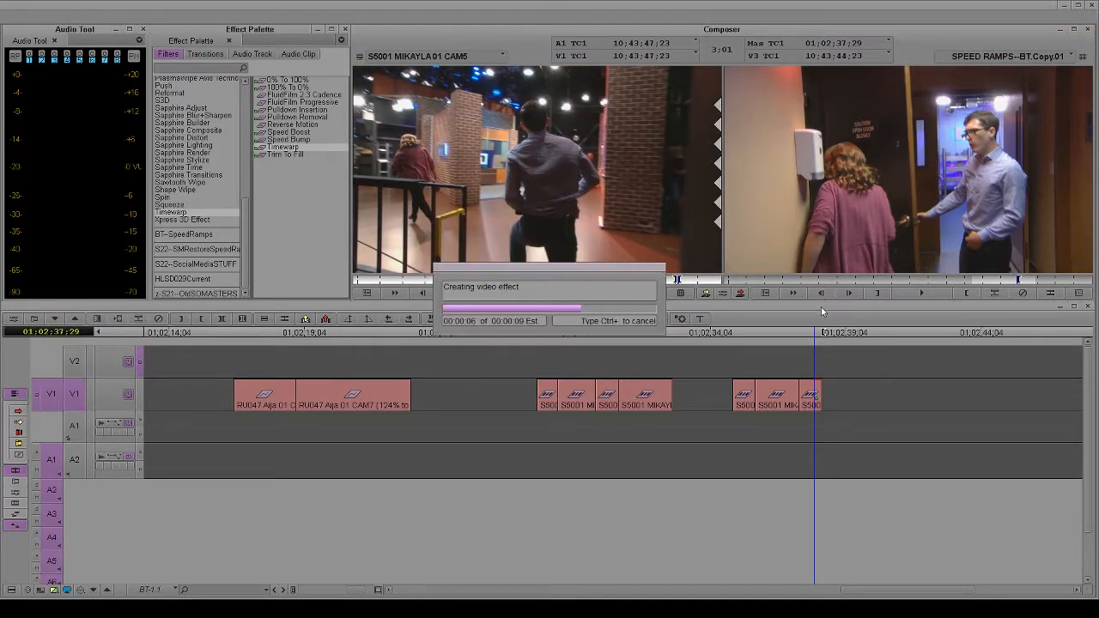